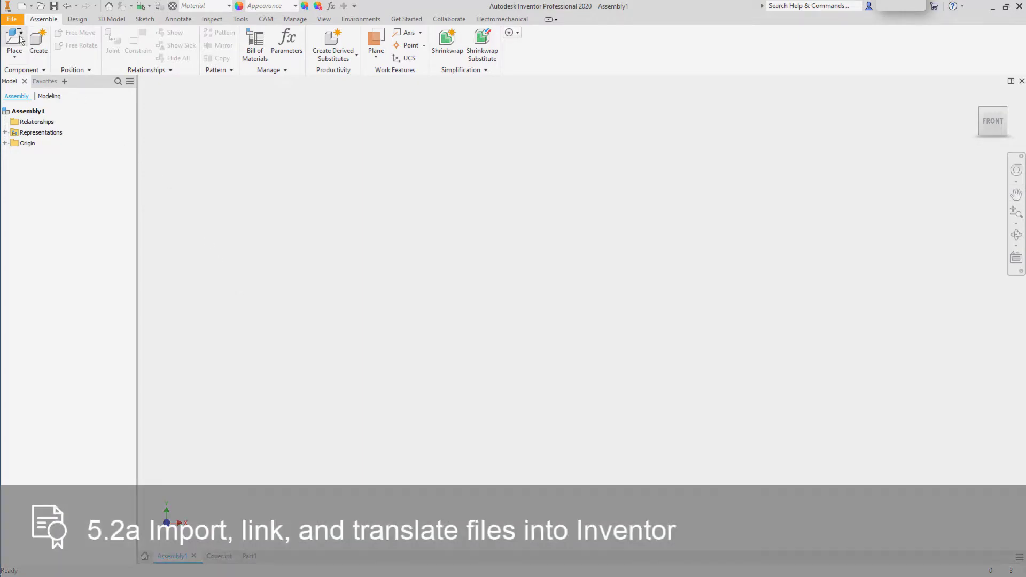
- Place a component, filtering to SolidWorks files and choosing spindle.SLDPRT for import
click(14, 42)
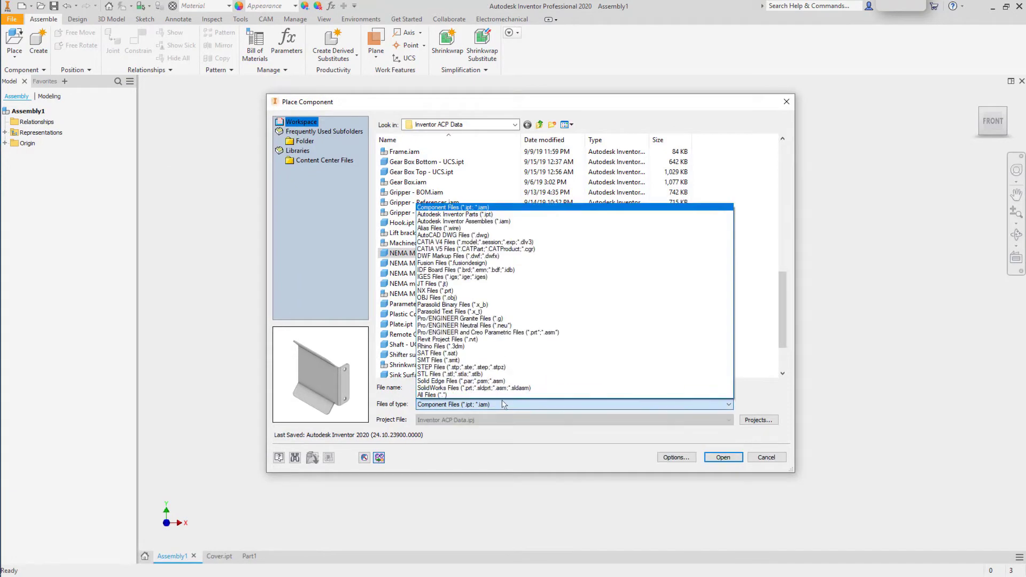
click(472, 388)
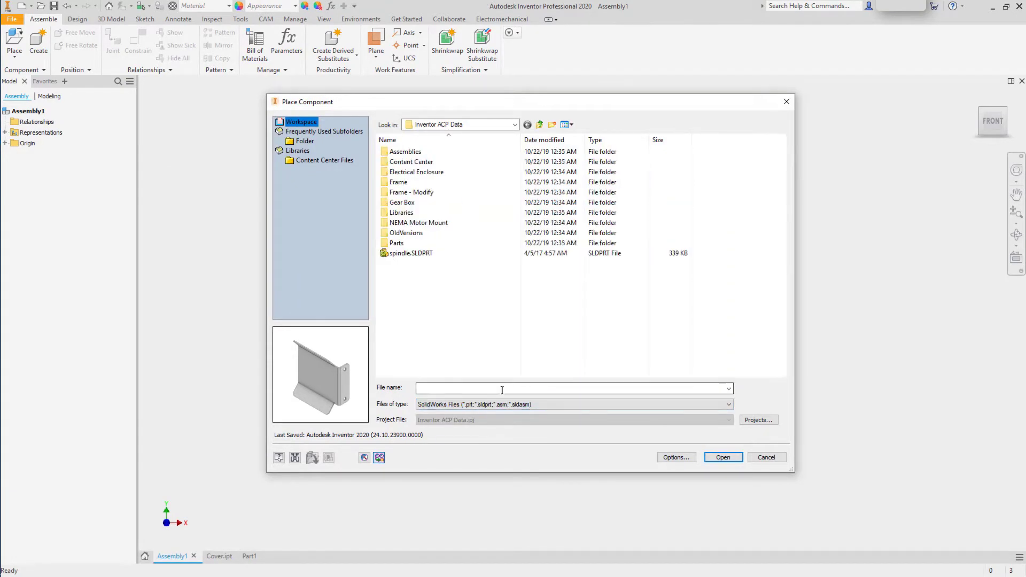
click(410, 254)
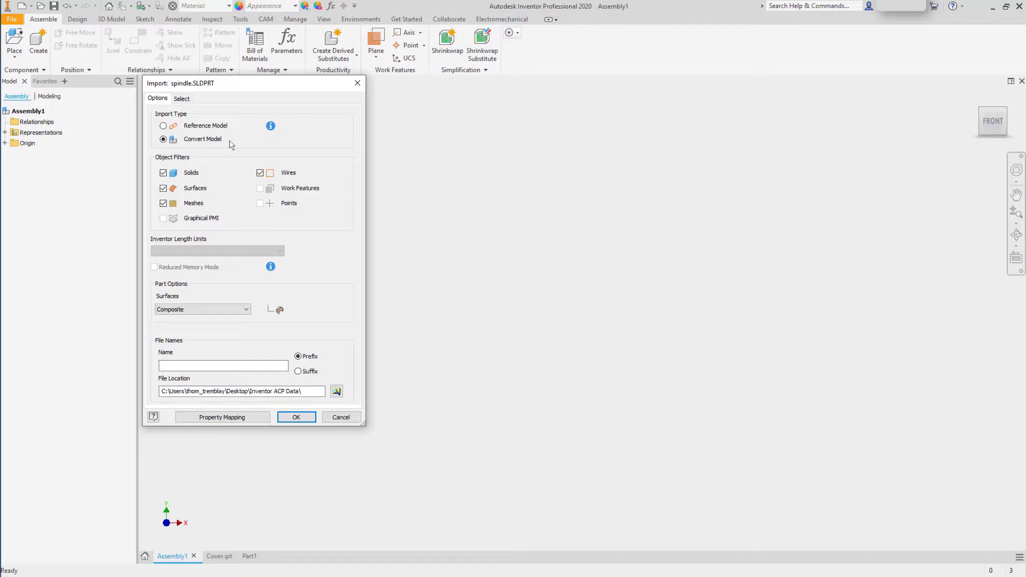
mouse_move(222, 133)
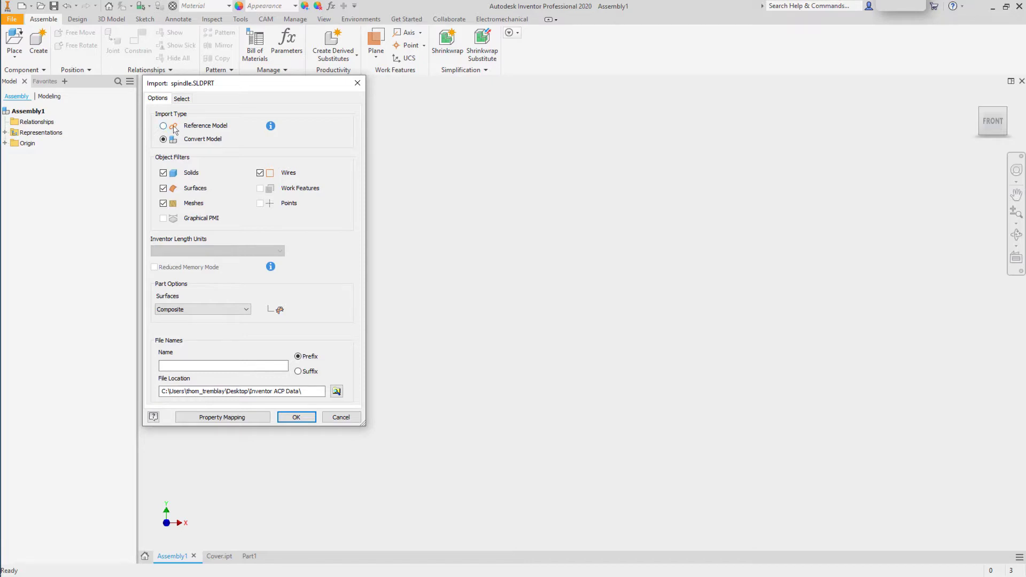
- Import the spindle as a Reference Model and confirm its placement in the assembly
click(162, 126)
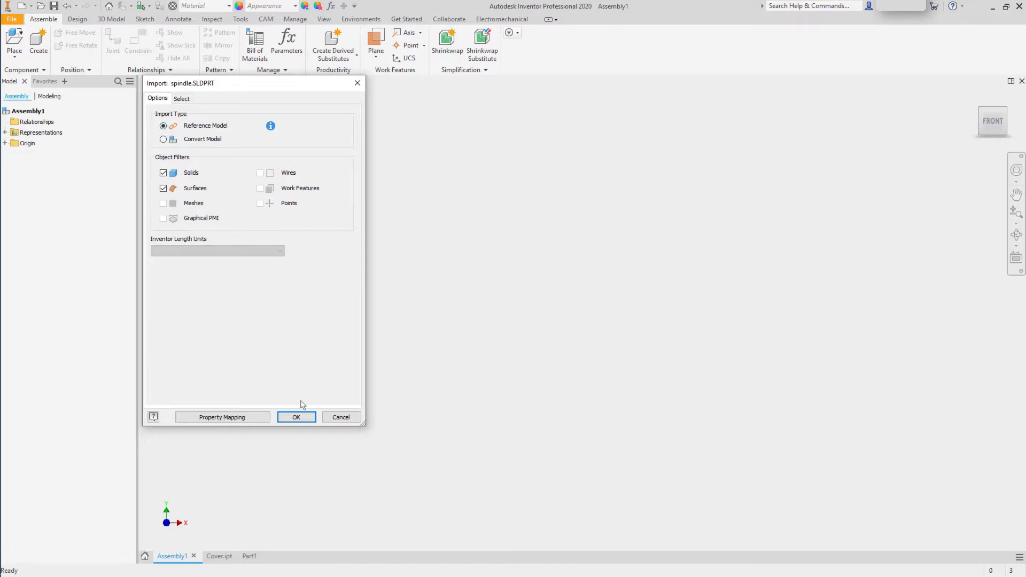
click(296, 417)
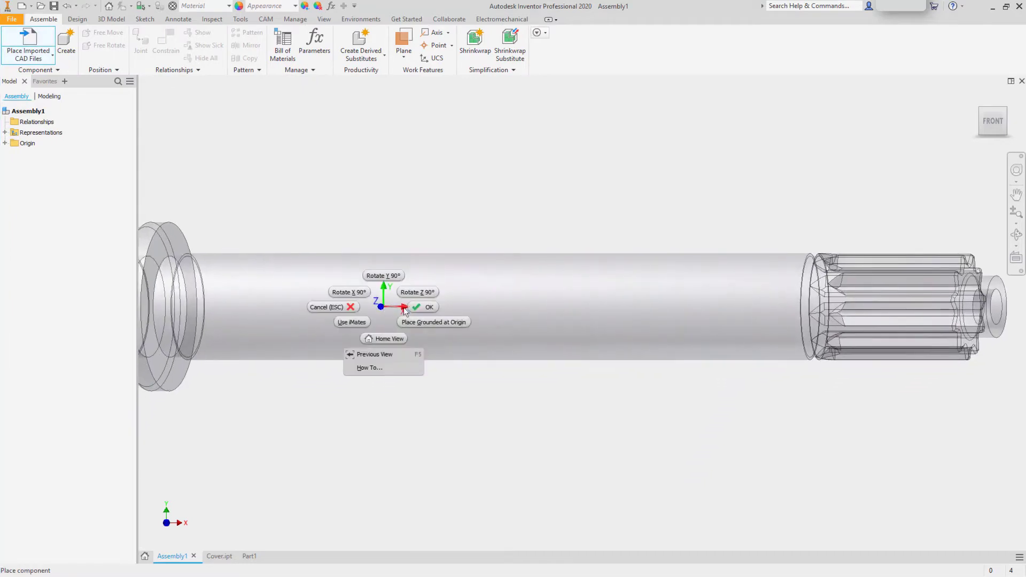
click(423, 307)
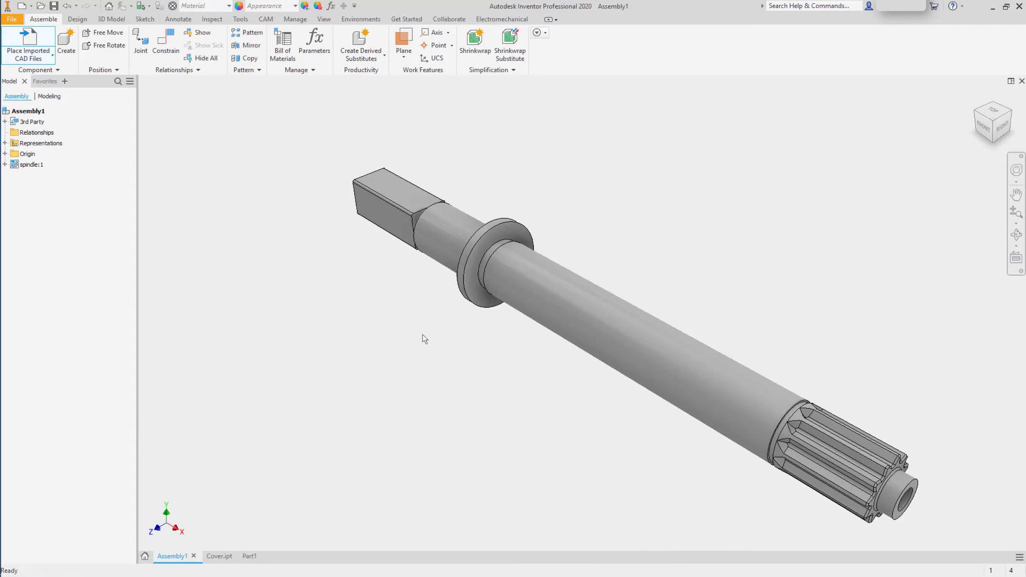
- Create an in-place part named Knob and add a work plane based on the spindle
click(66, 41)
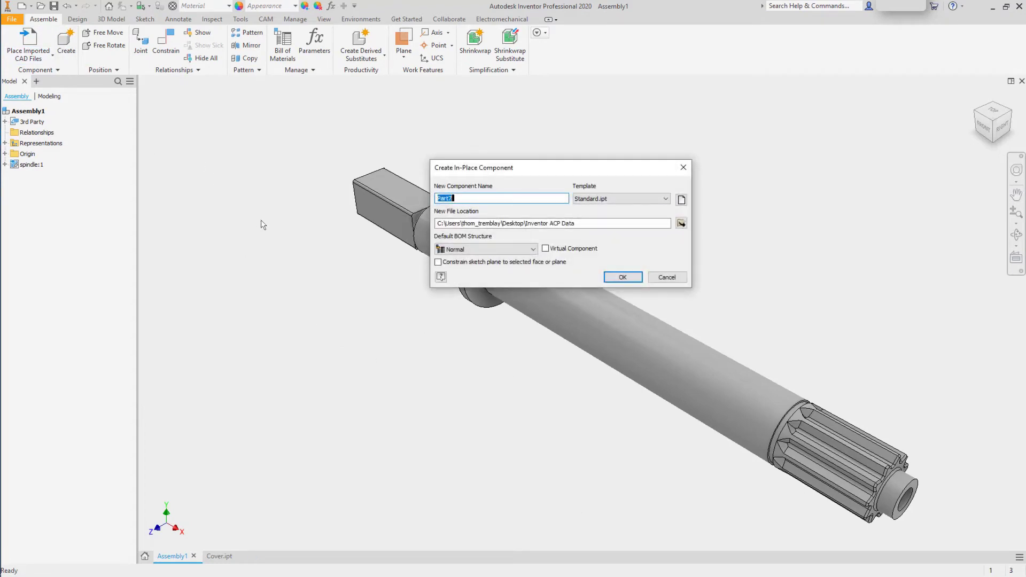
text(Knob)
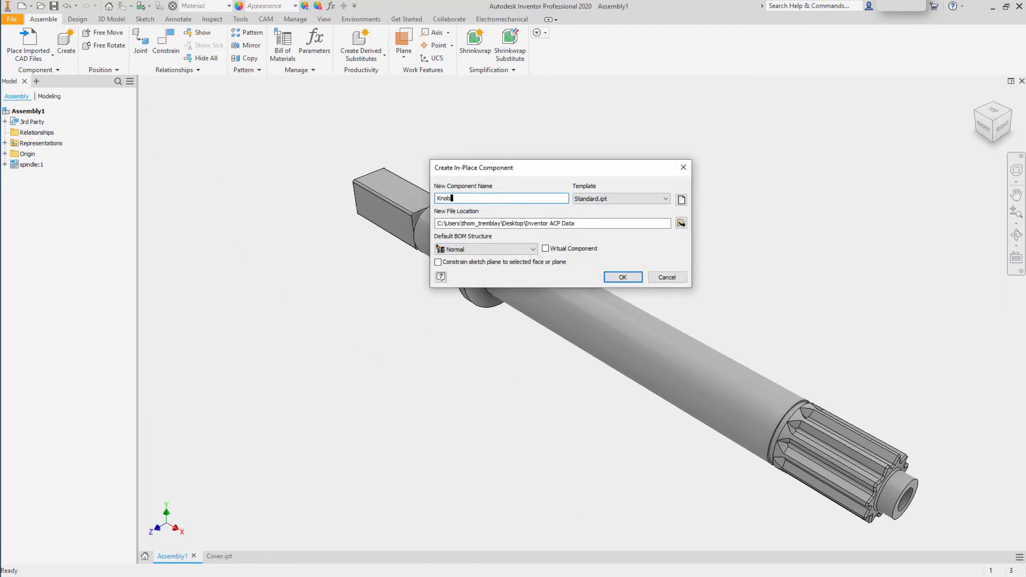
click(621, 276)
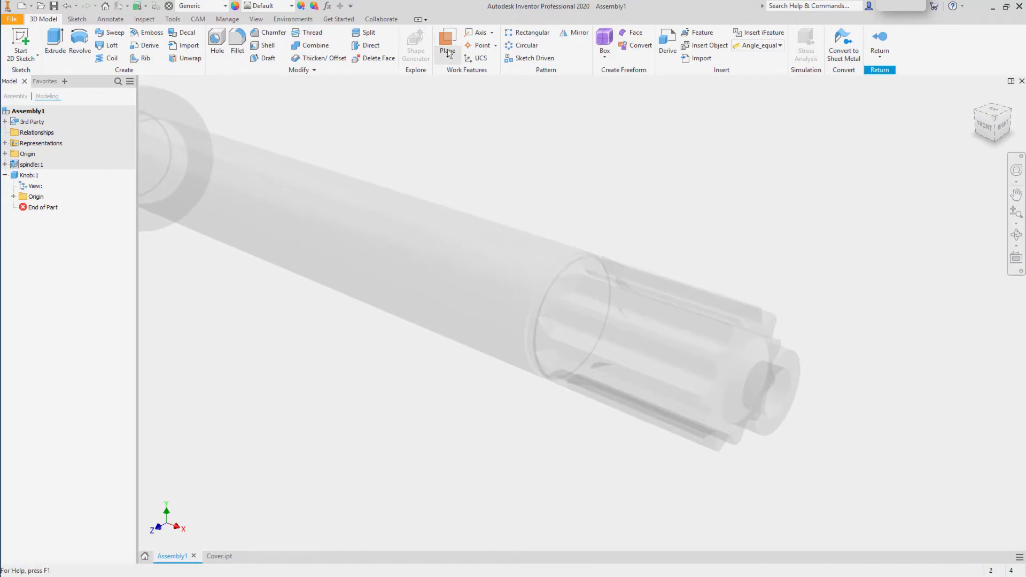
click(448, 45)
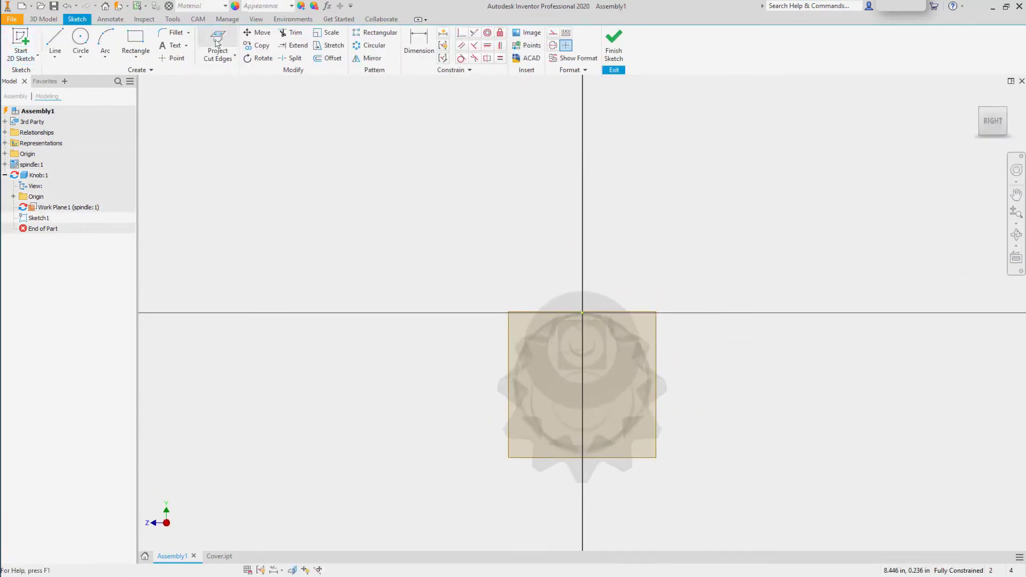
- Project the spindle's splined cut edges into the sketch and finish the 2D sketch
click(217, 45)
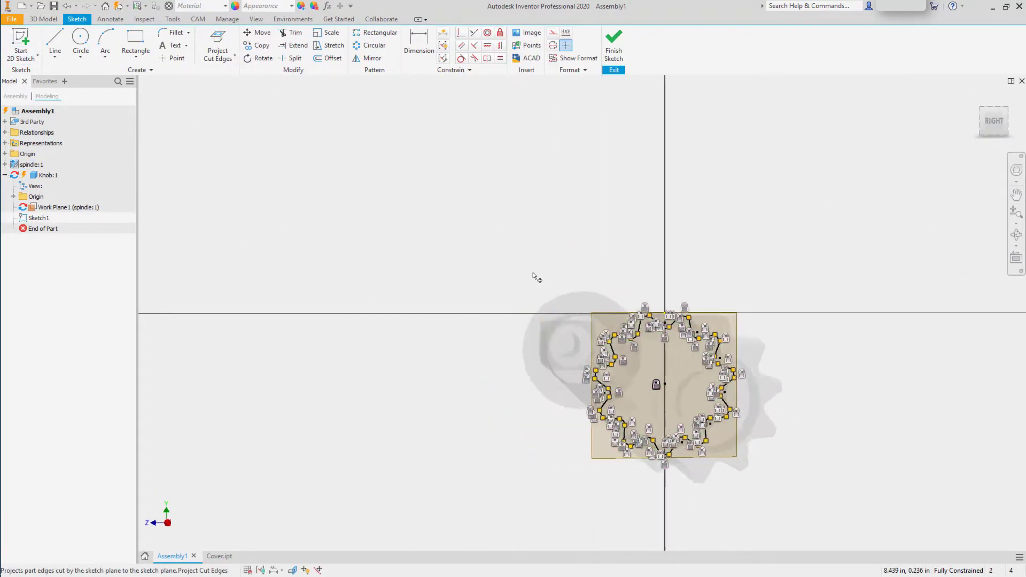
right_click(534, 275)
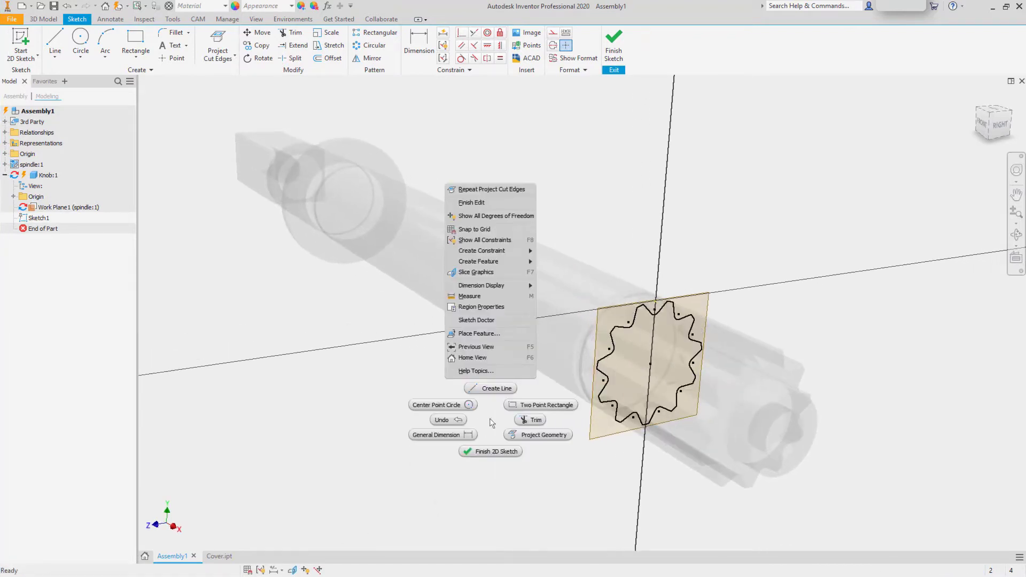
click(436, 405)
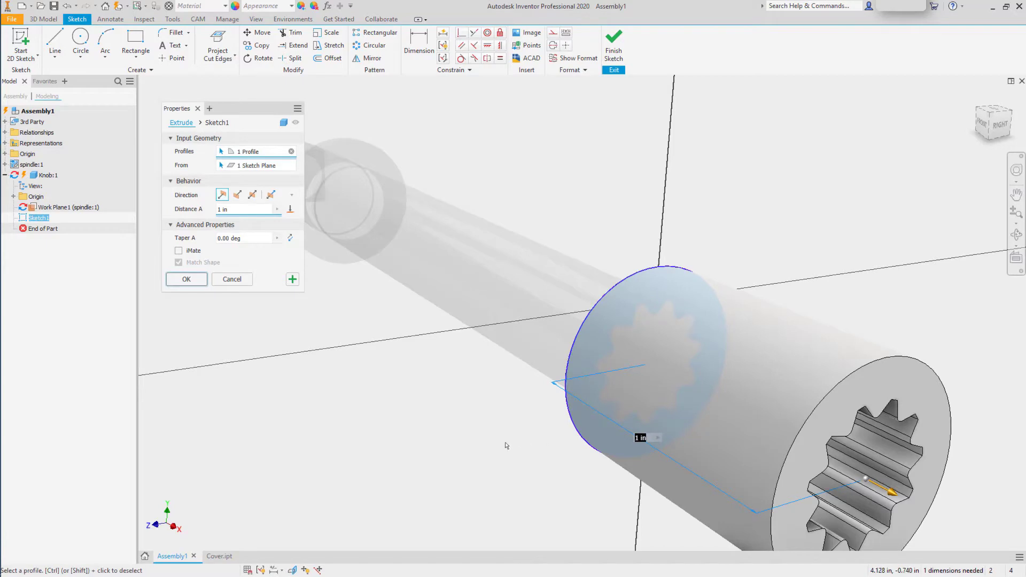
- Extrude the splined profile into the knob solid and switch to the Cover.ipt document
click(186, 279)
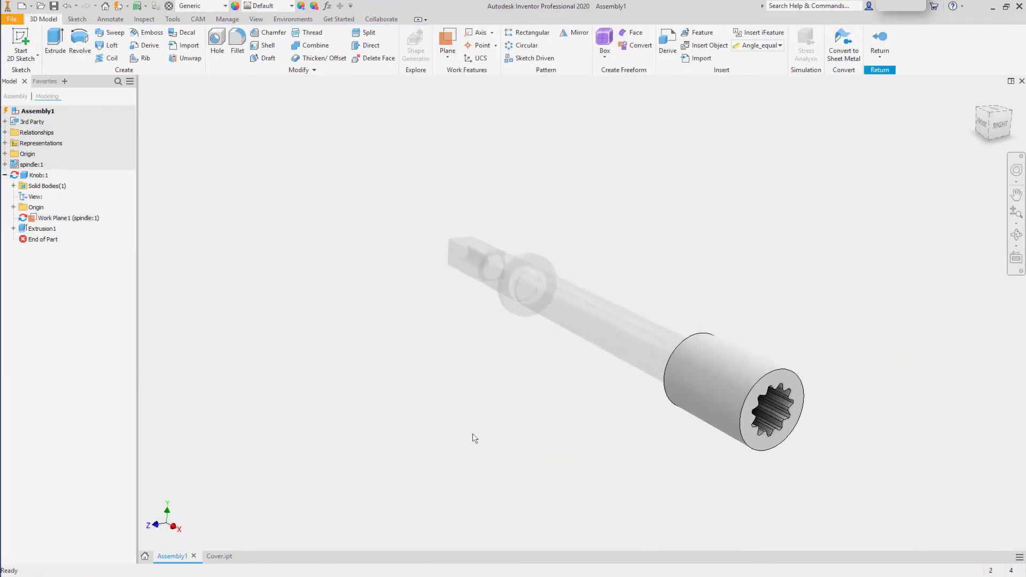
click(210, 556)
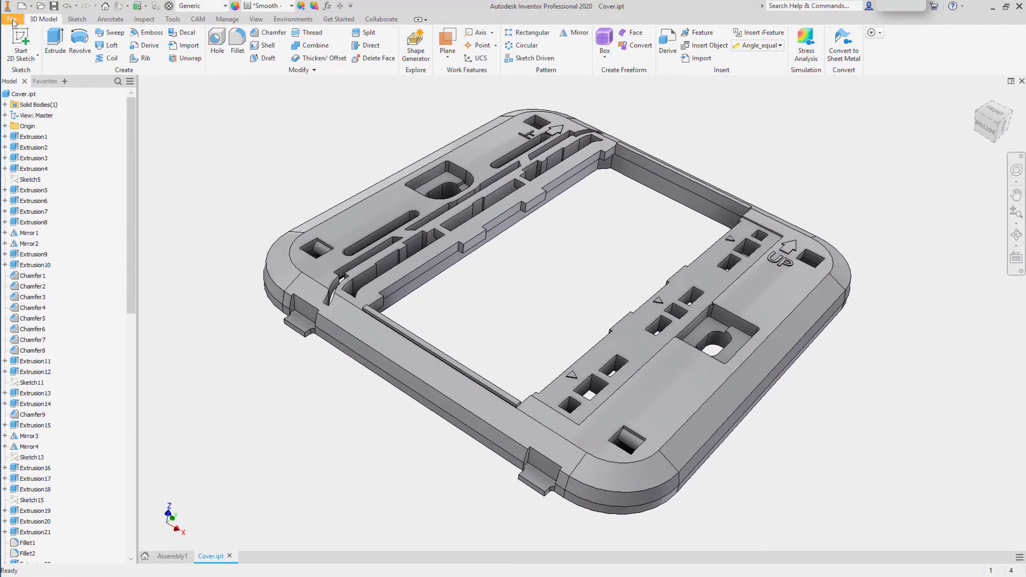
- Save a copy of the Cover part as a CATIA V5 Part file (*.CATPart)
click(12, 18)
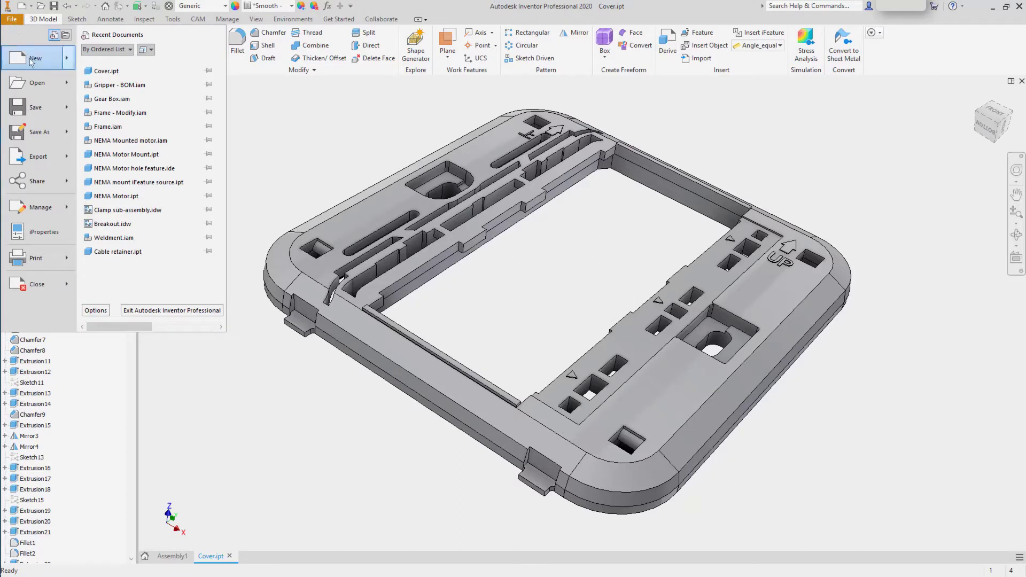
click(39, 206)
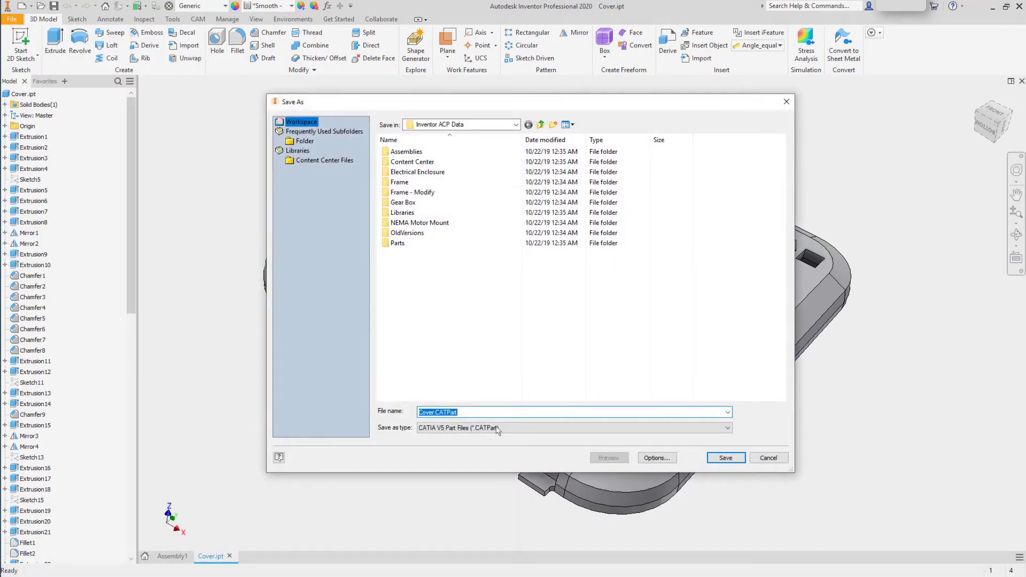
click(726, 428)
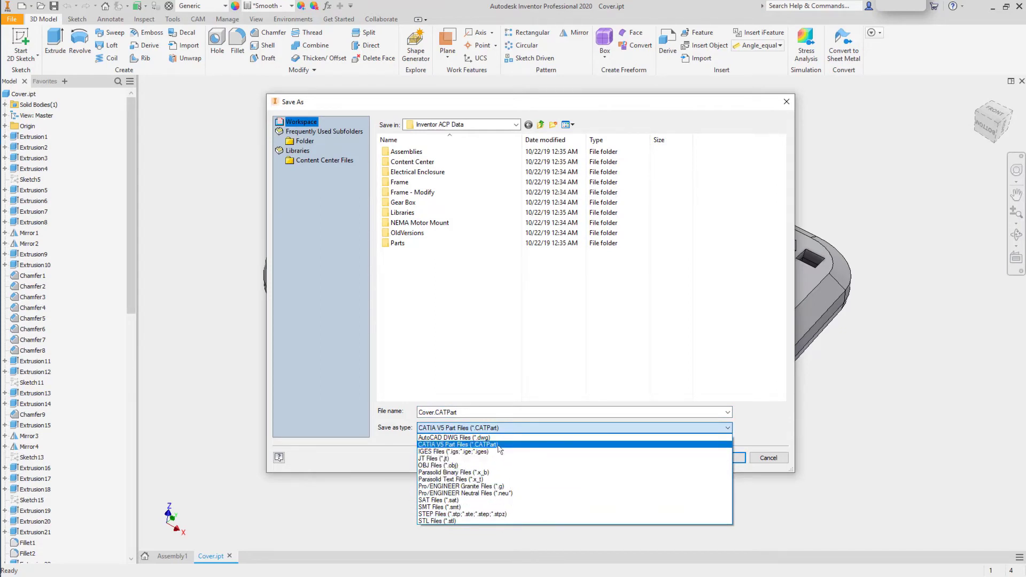
click(457, 444)
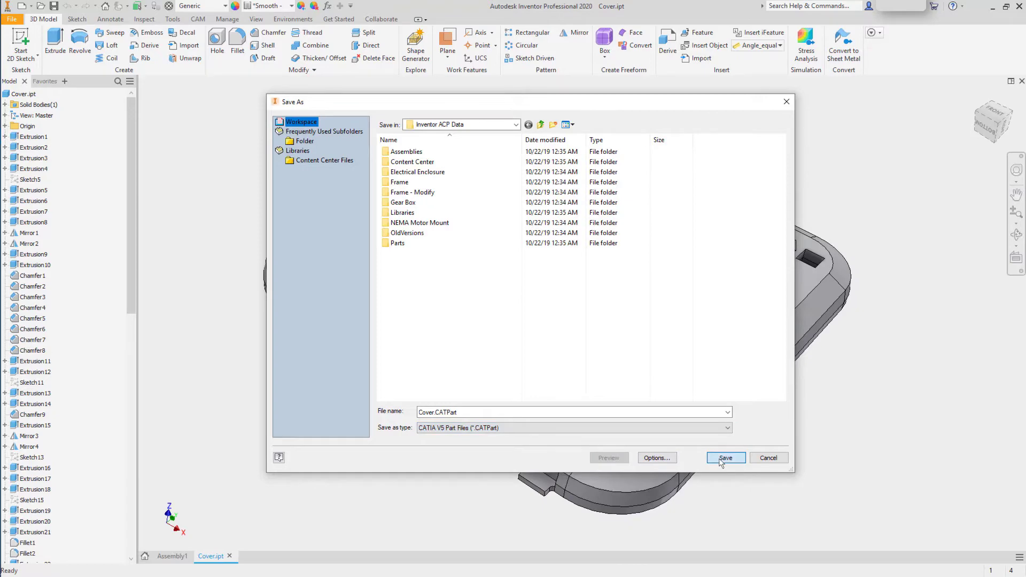
click(725, 458)
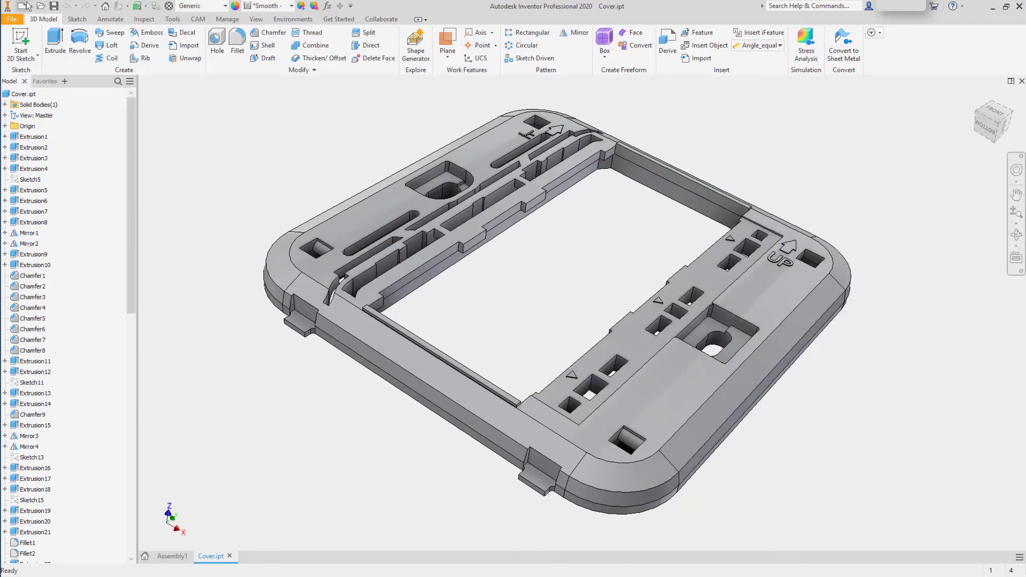
- Create a new empty assembly from the Standard (in).iam template
click(19, 5)
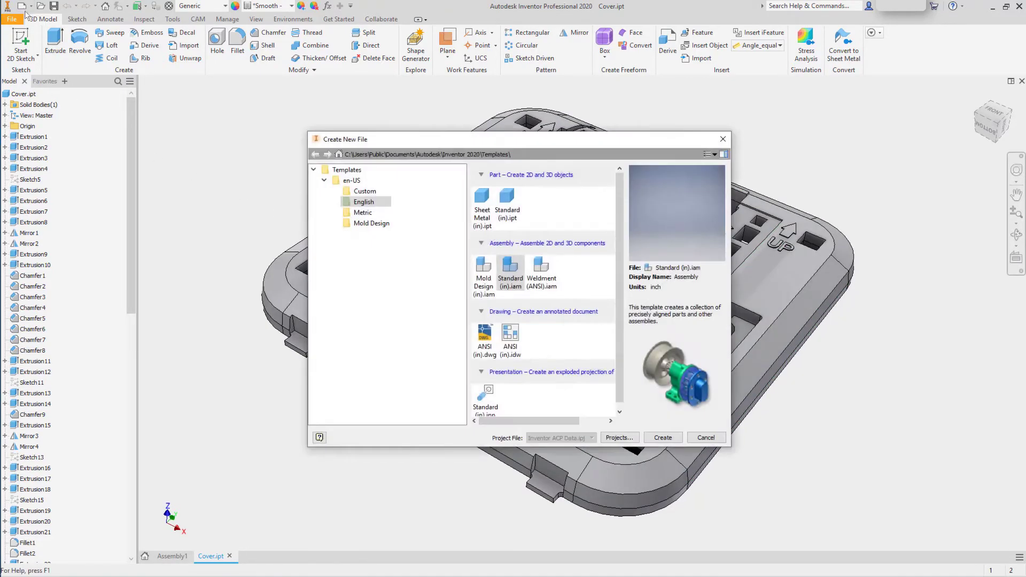
mouse_move(553, 315)
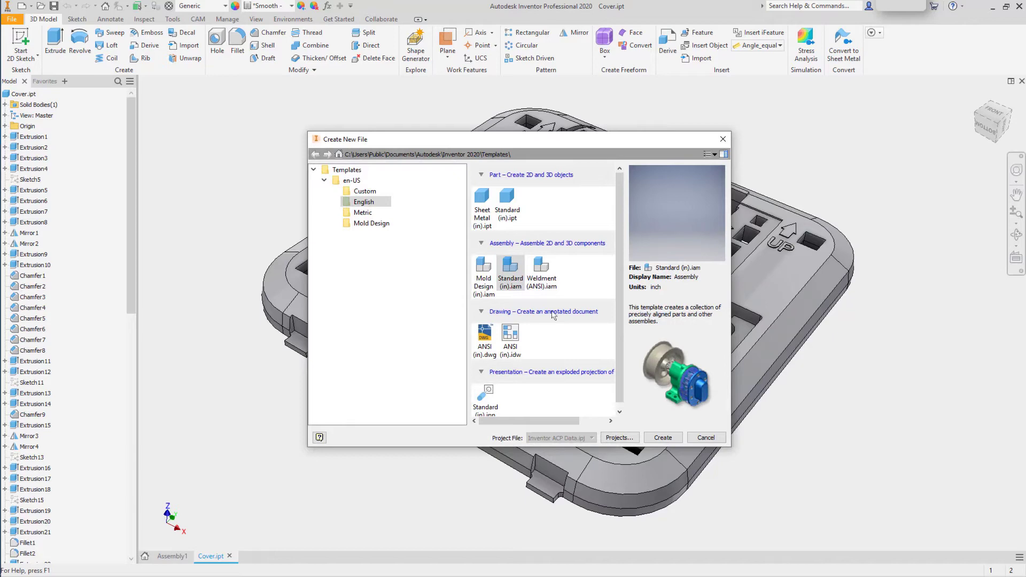
click(661, 437)
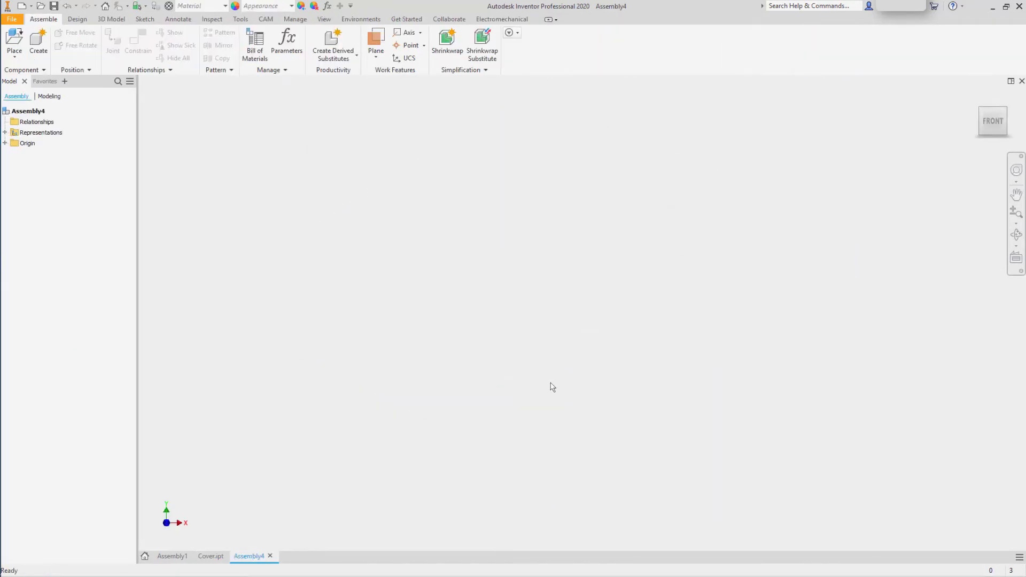
mouse_move(340, 243)
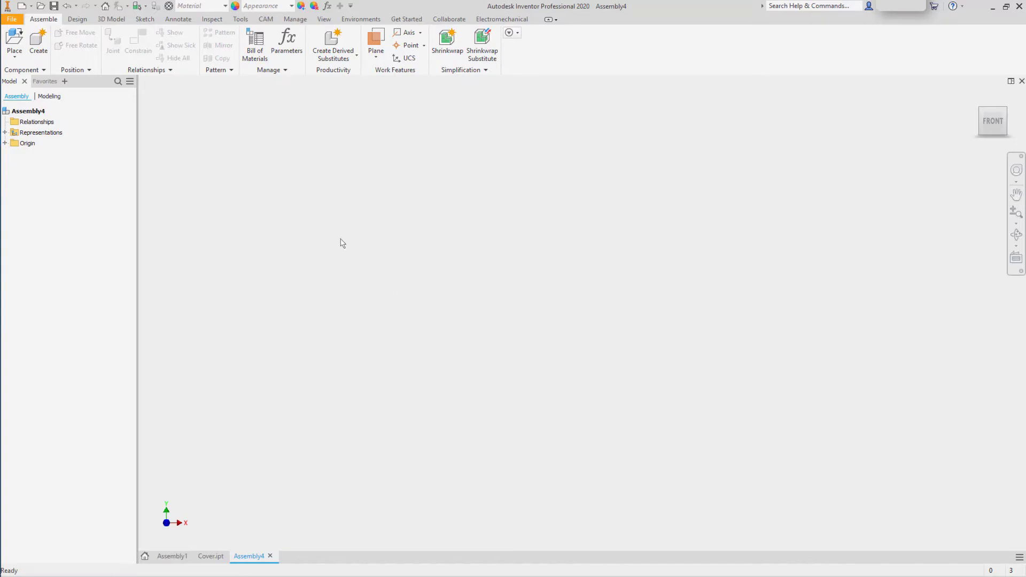
- Choose the Pump room point cloud project as the file to attach
click(295, 18)
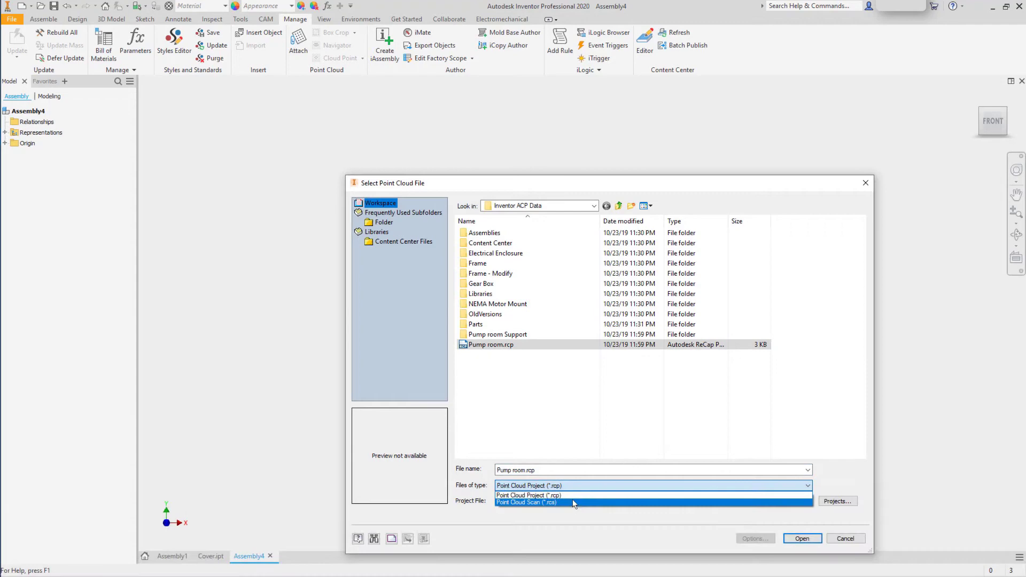
click(528, 485)
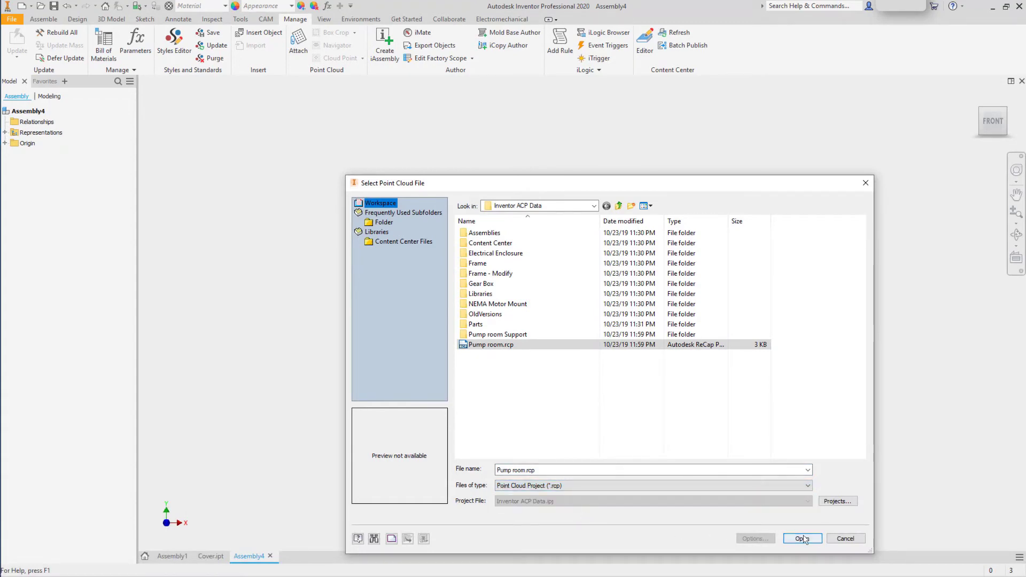
click(800, 538)
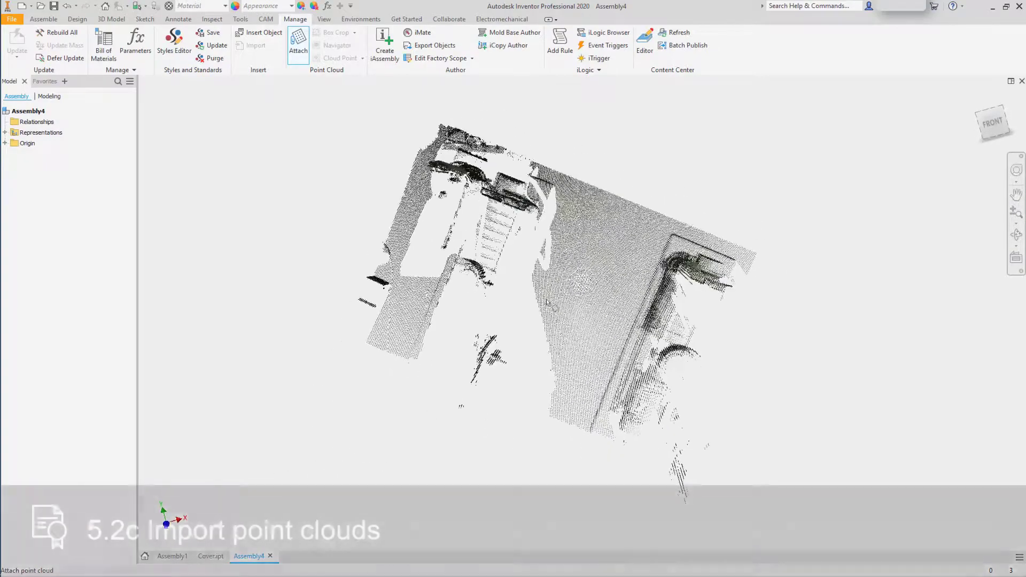
- Attach the point cloud at the origin with a Z angle of 22 degrees
click(297, 43)
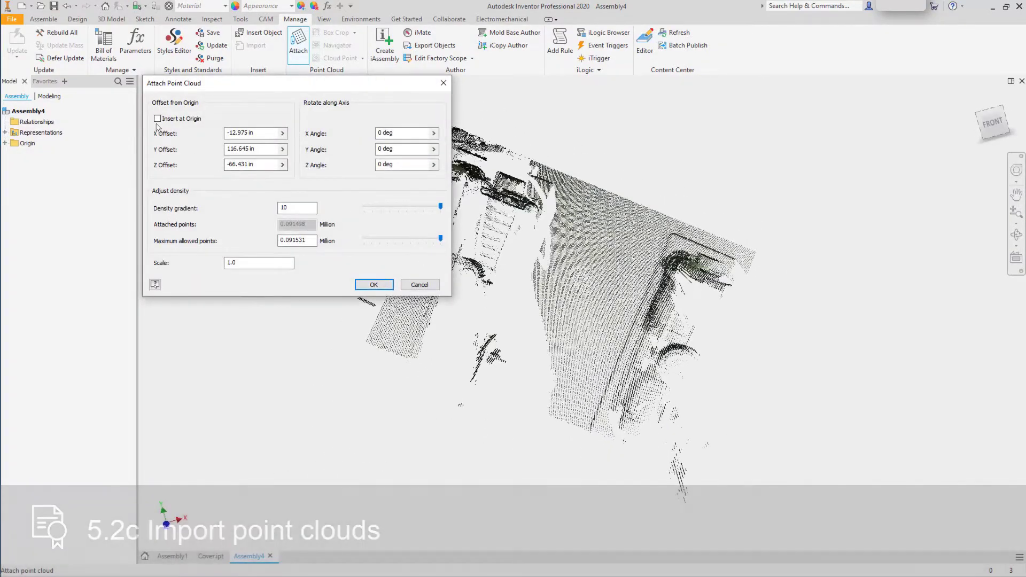
click(157, 119)
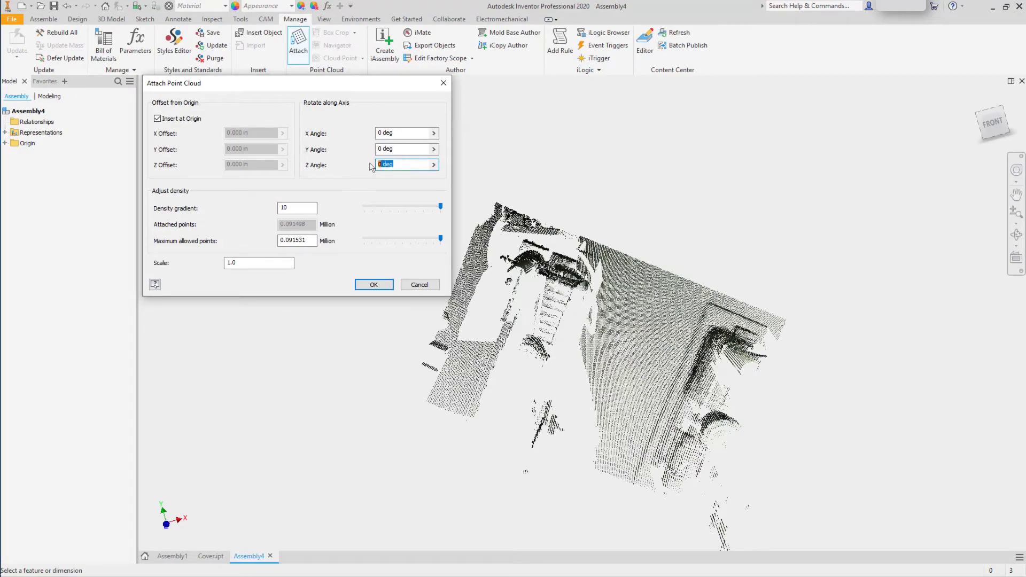
text(22)
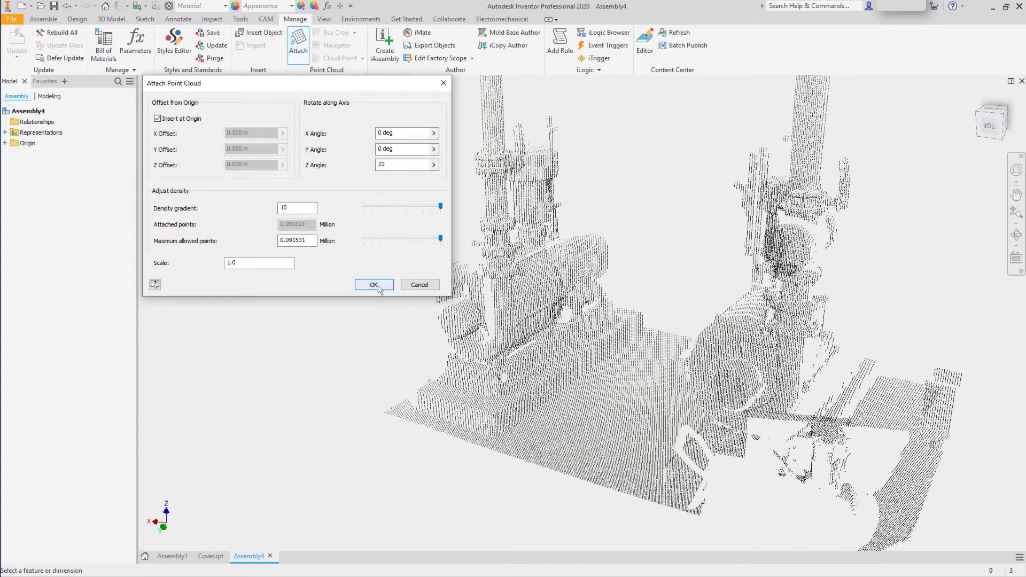
click(373, 285)
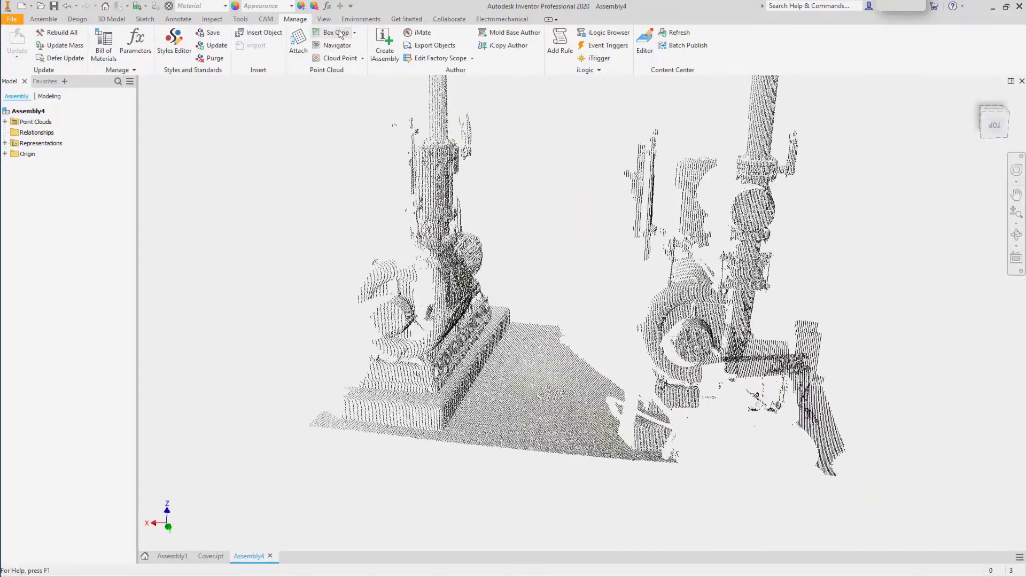
- Return to the home view, then view the whole point cloud from the front
click(992, 120)
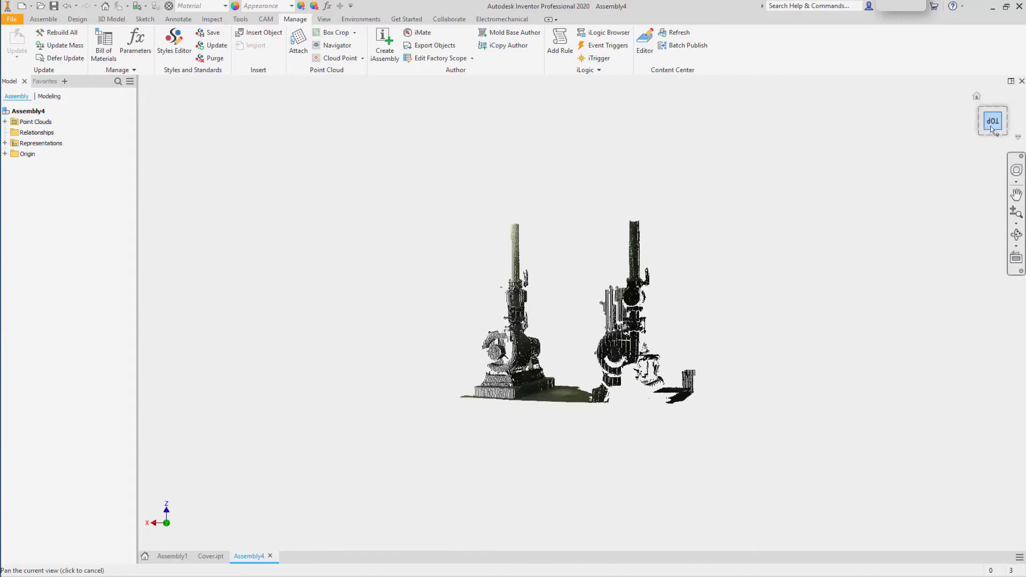
click(1017, 121)
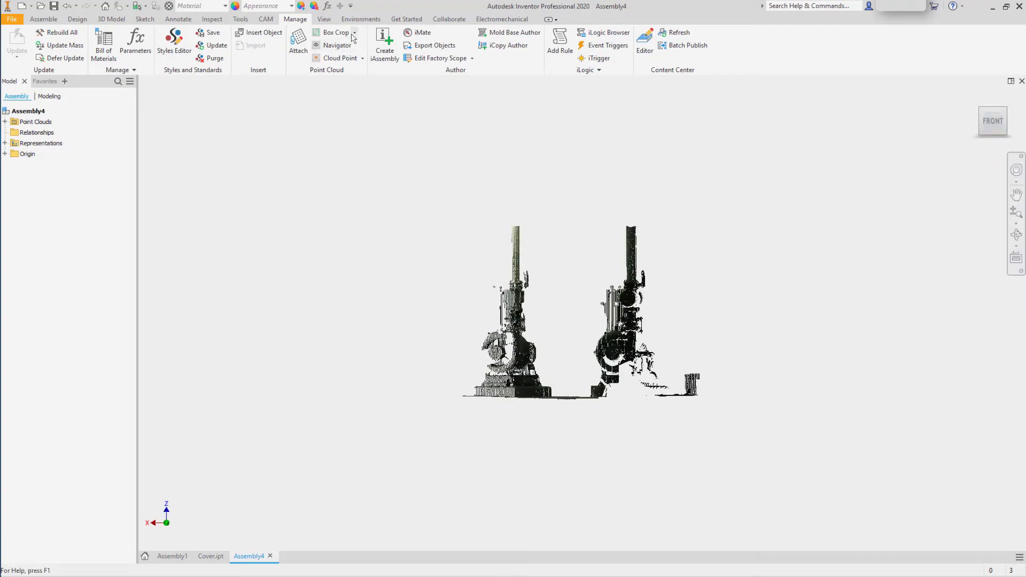
- Box-crop the point cloud to the floor and lower parts of both pumps
click(335, 32)
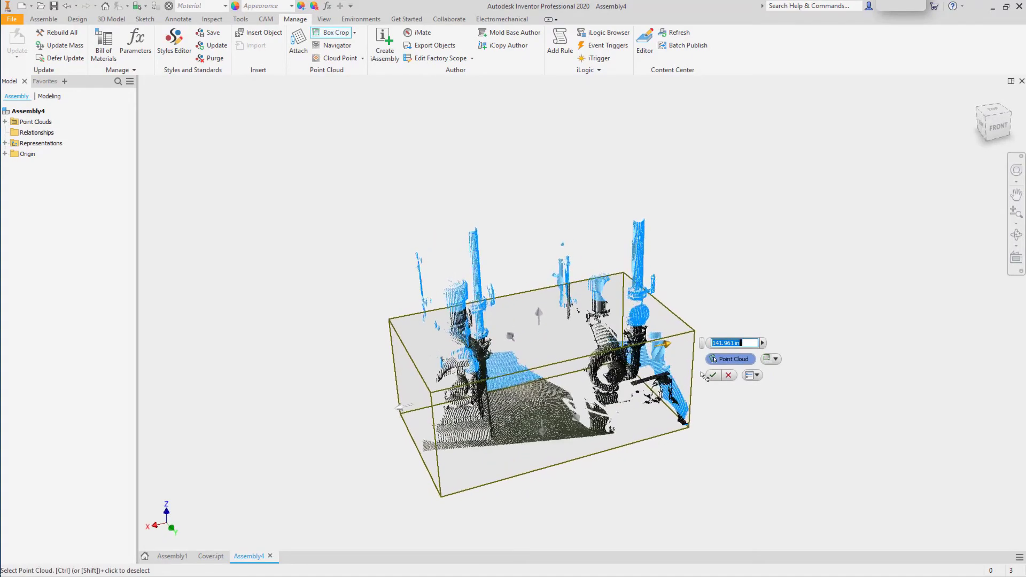
click(712, 375)
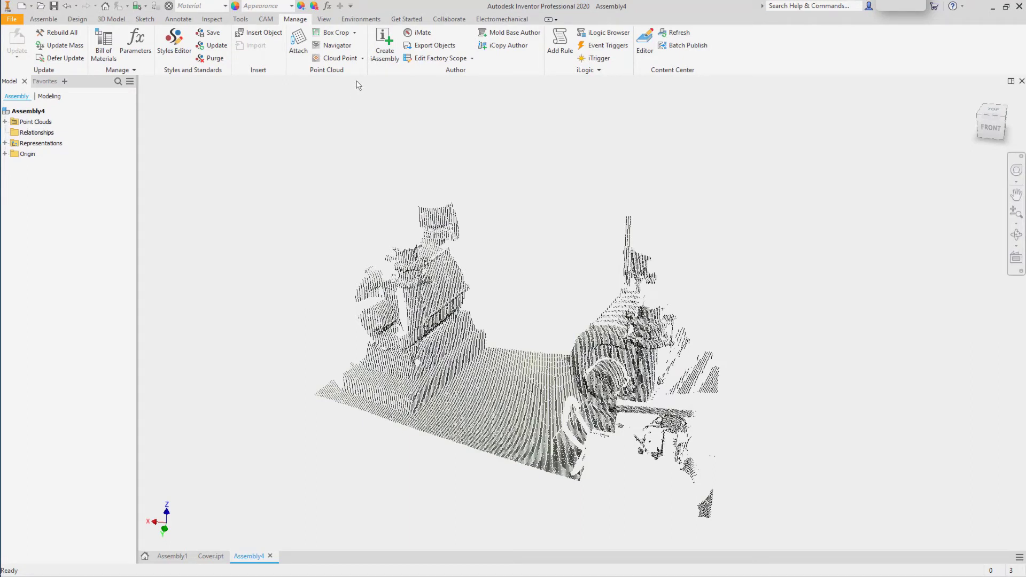
- Fit a Cloud Plane work plane (Work Plane1) to the left pump base's front face
click(362, 57)
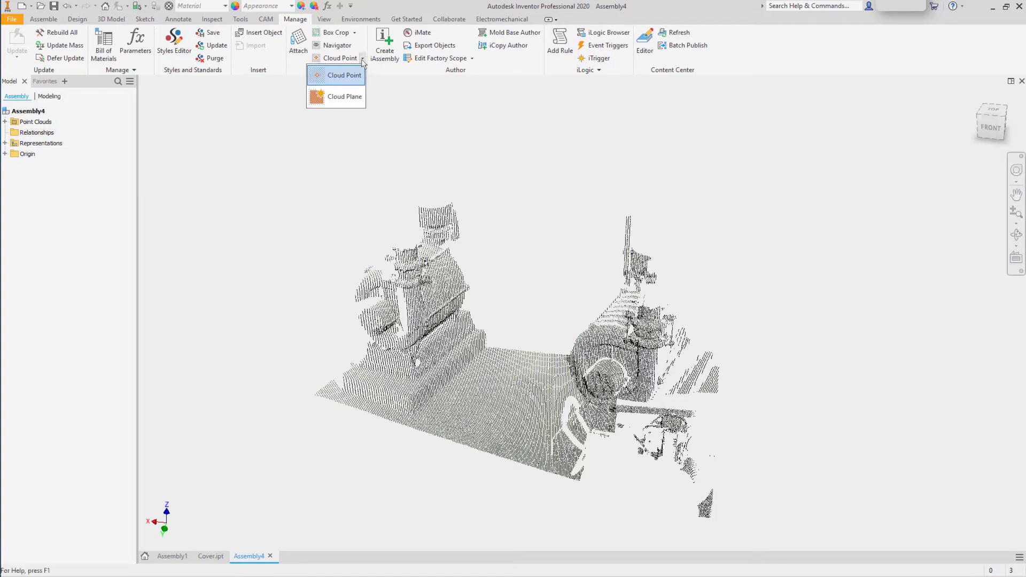
click(345, 96)
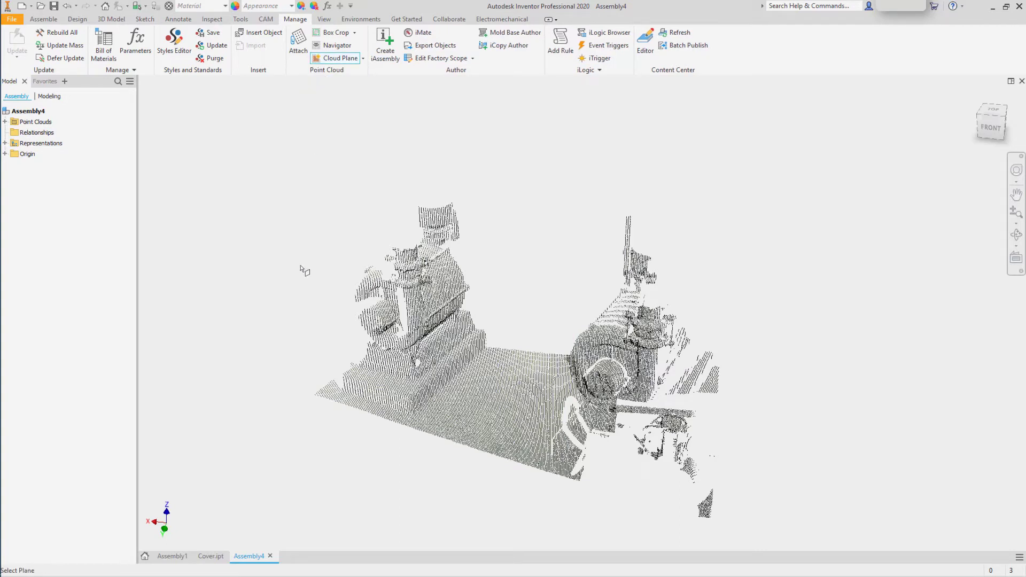
click(379, 399)
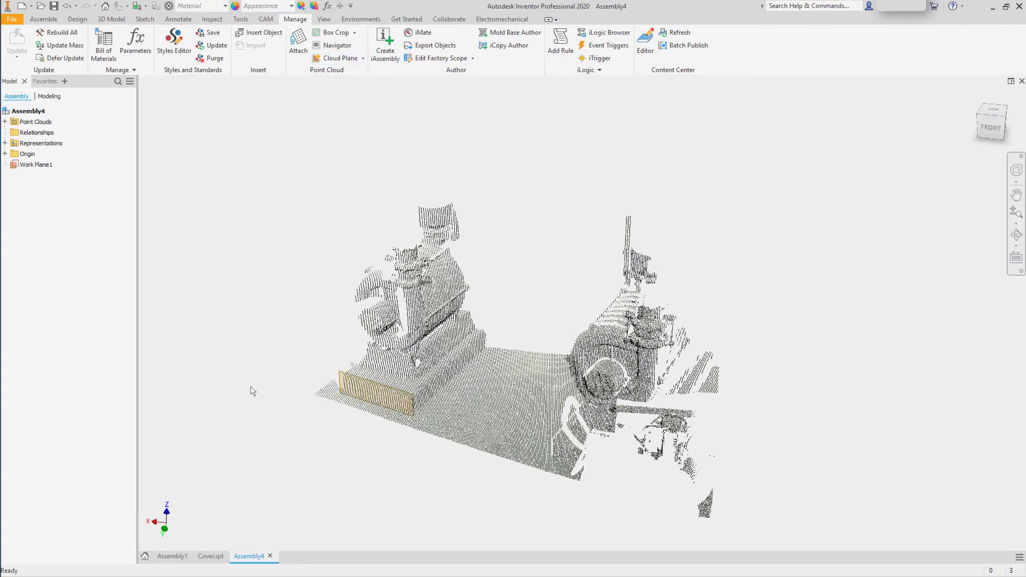
mouse_move(180, 199)
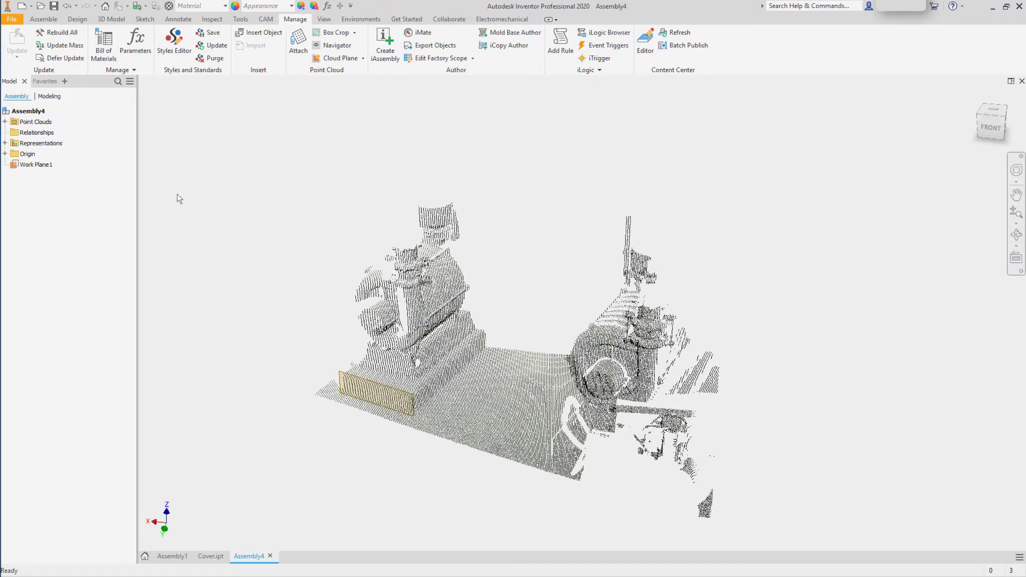
click(43, 19)
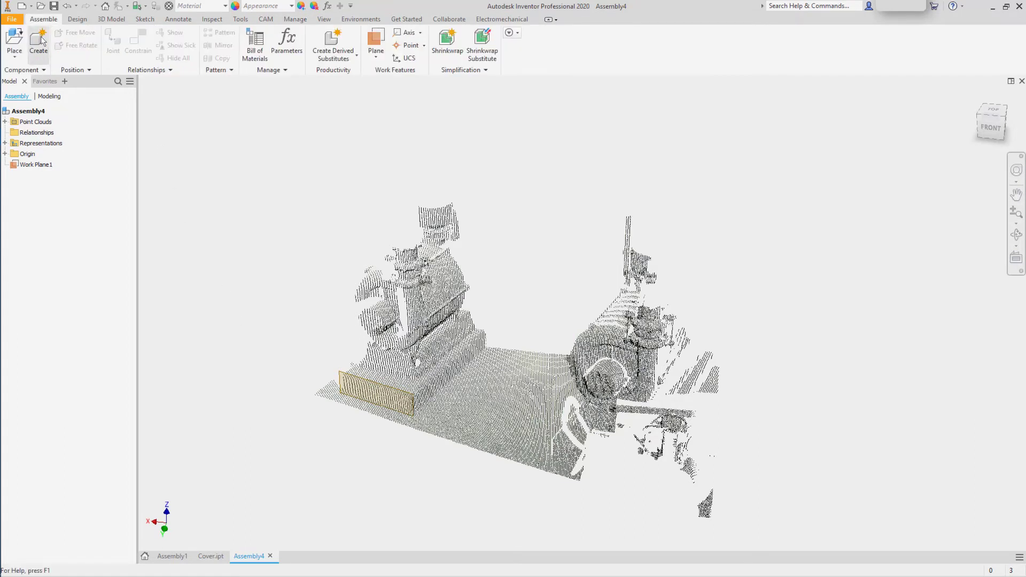
- Create an in-place part named Rail and start Sketch1 on Work Plane1
click(37, 43)
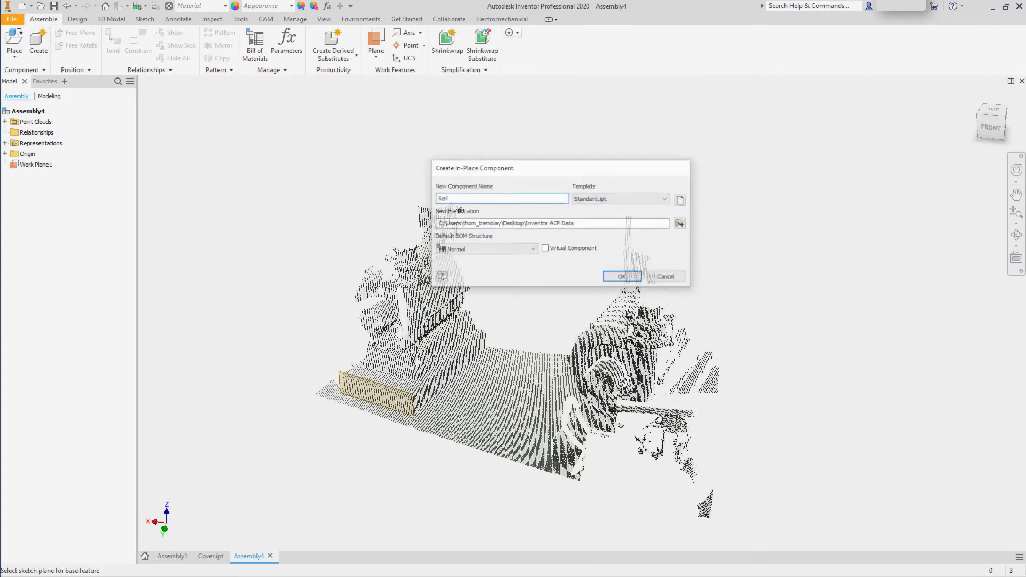
click(621, 276)
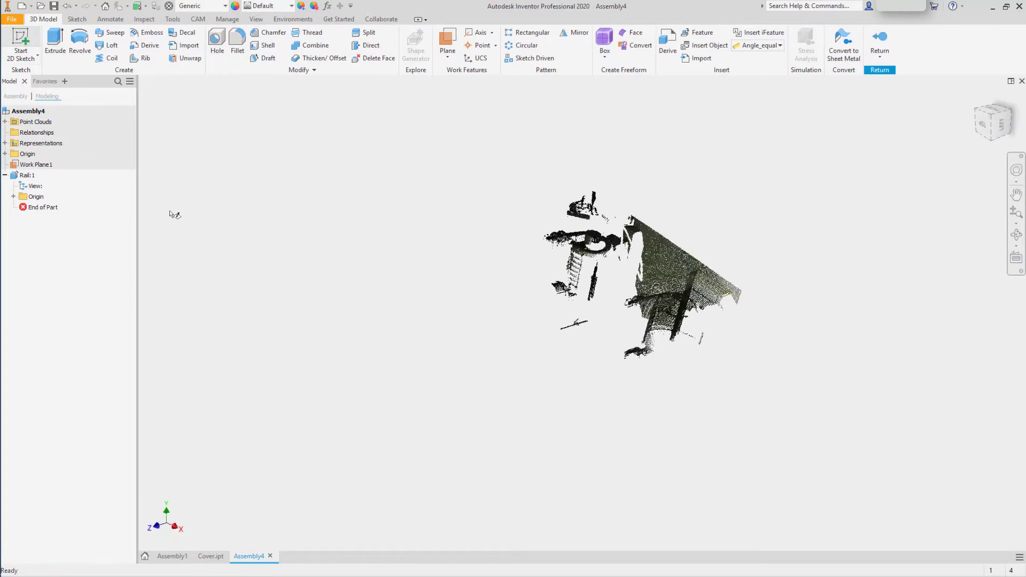
click(20, 42)
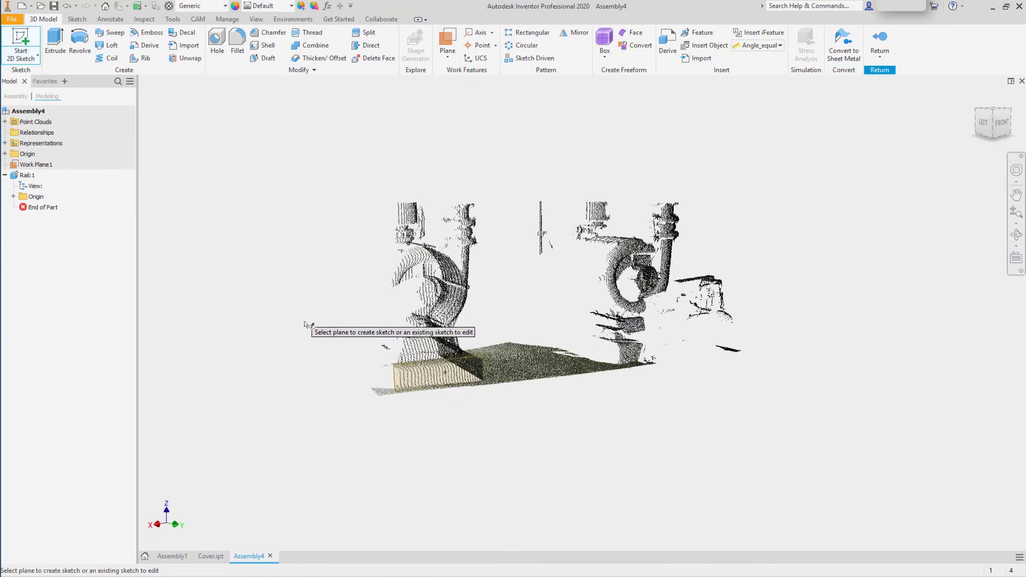
click(36, 164)
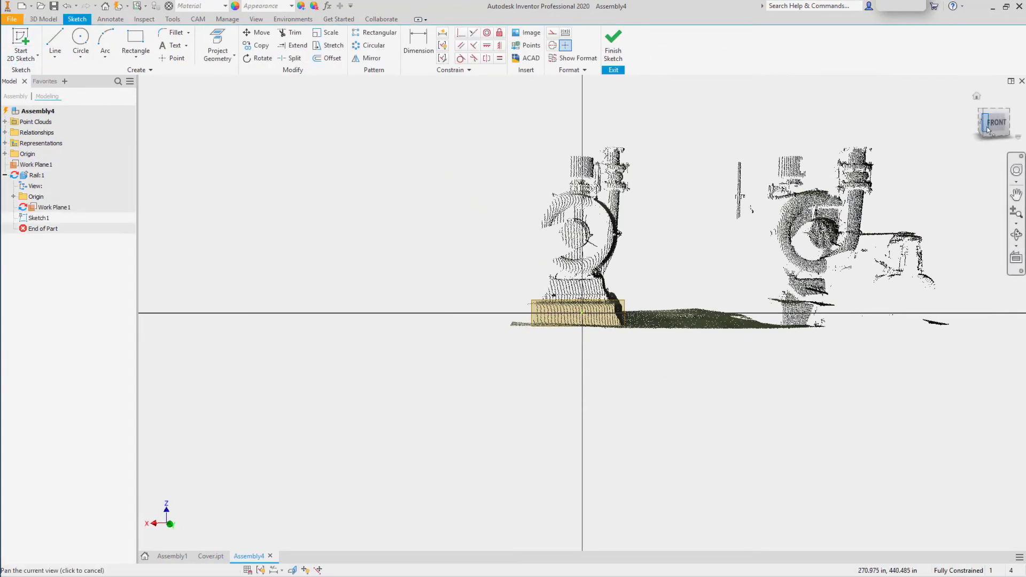
- Switch the view to orthographic and start the rail's upright line at the floor beside the base
right_click(995, 122)
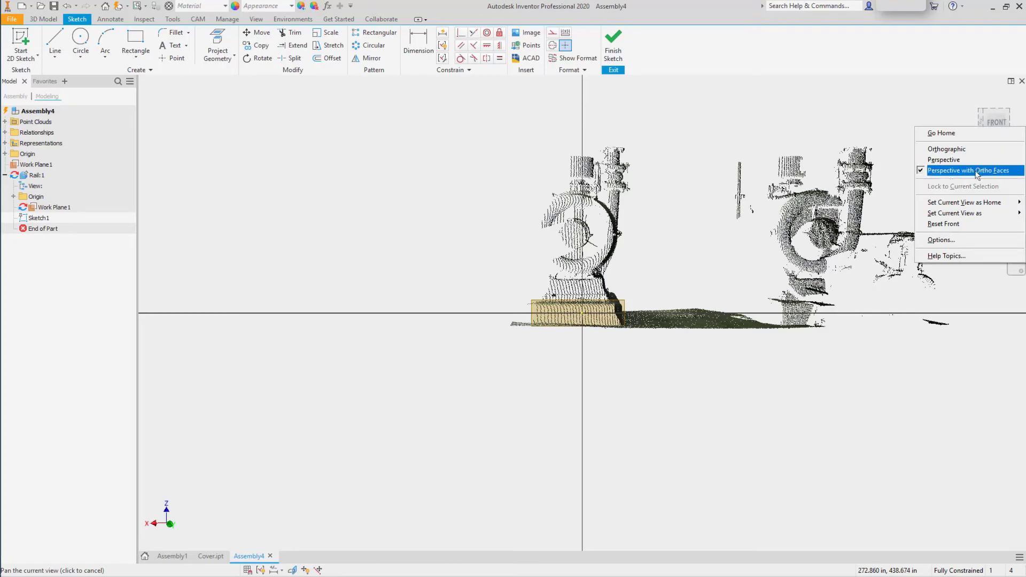
click(946, 148)
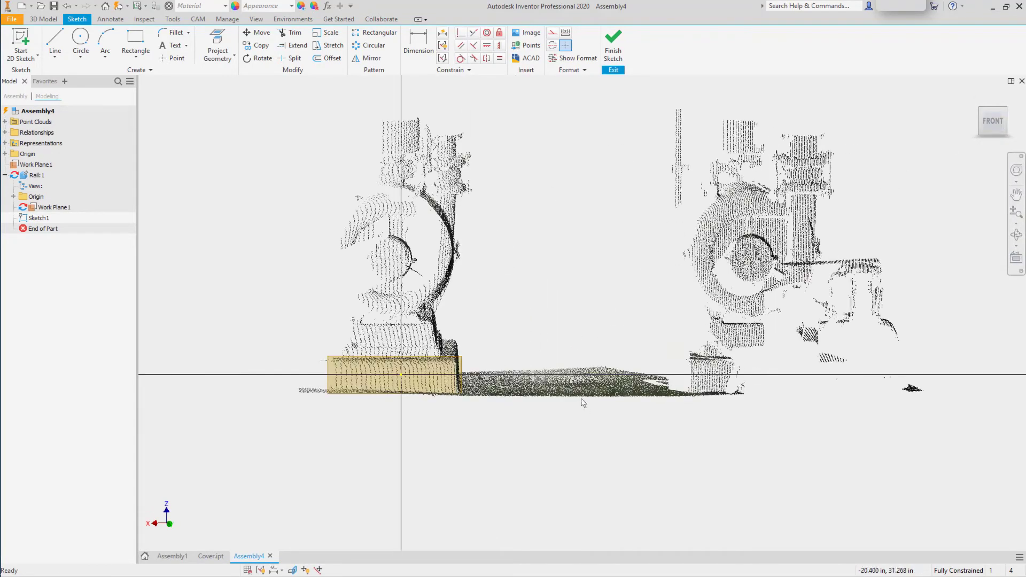
click(54, 45)
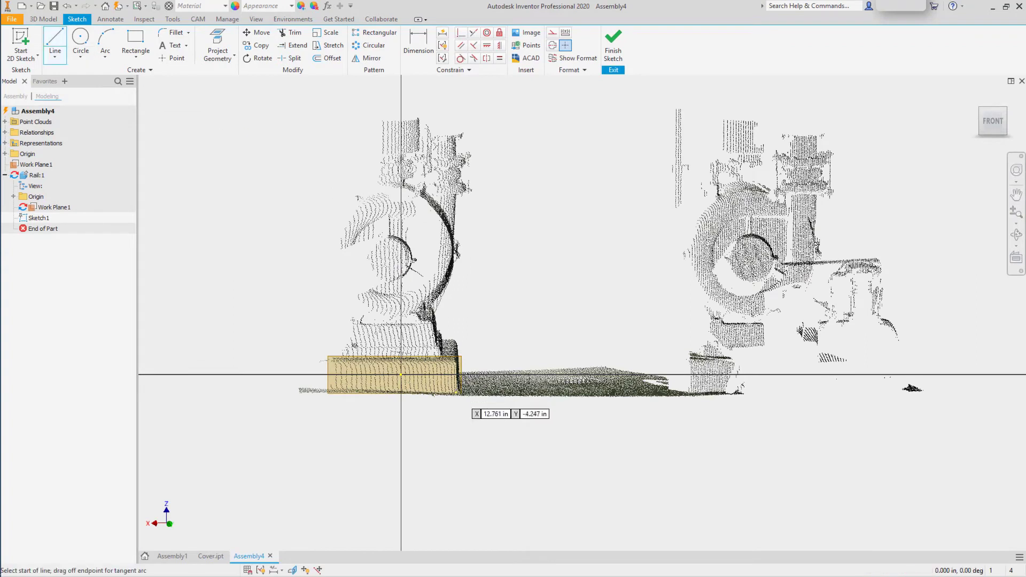
click(467, 382)
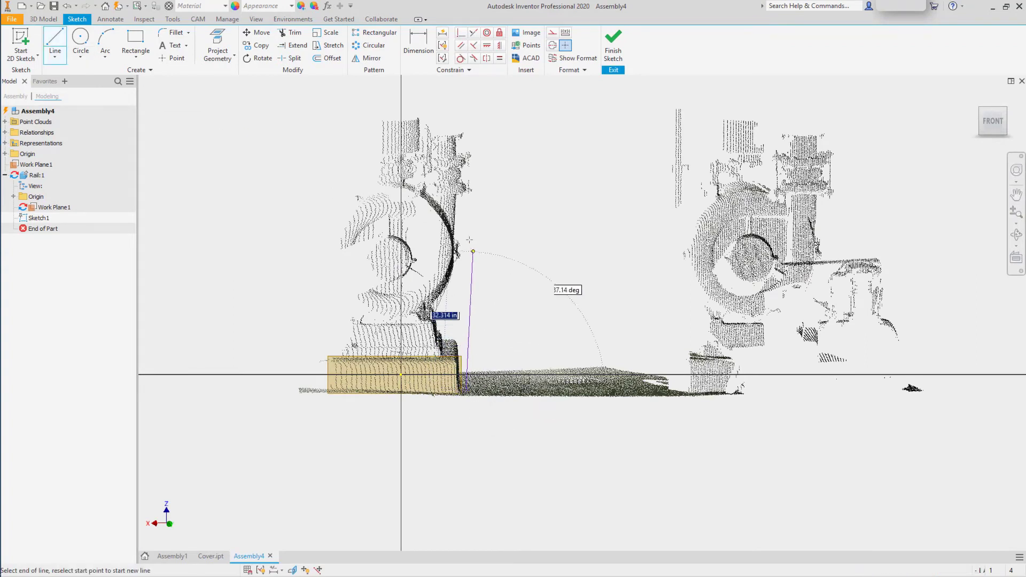
mouse_move(469, 226)
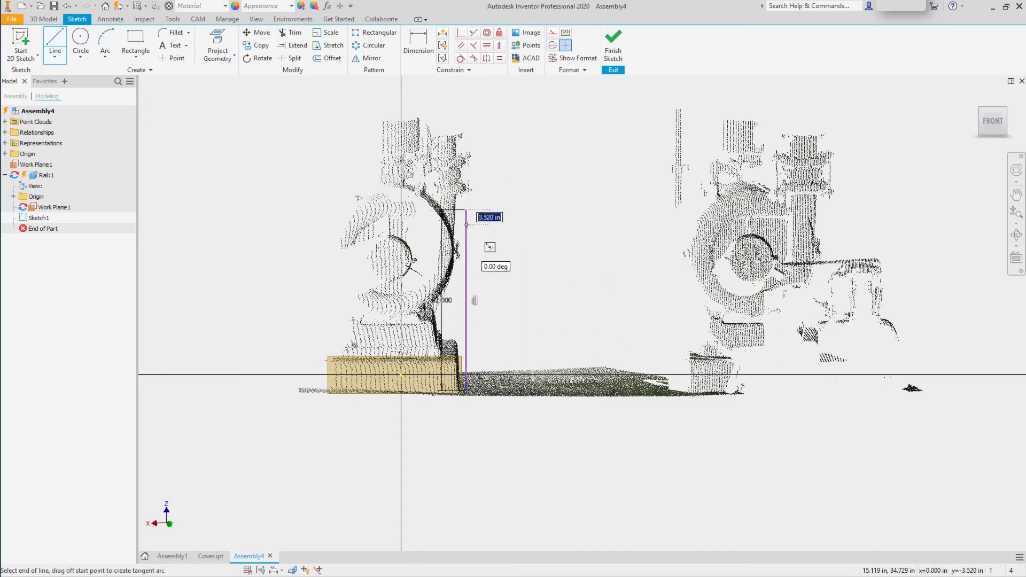
mouse_move(674, 216)
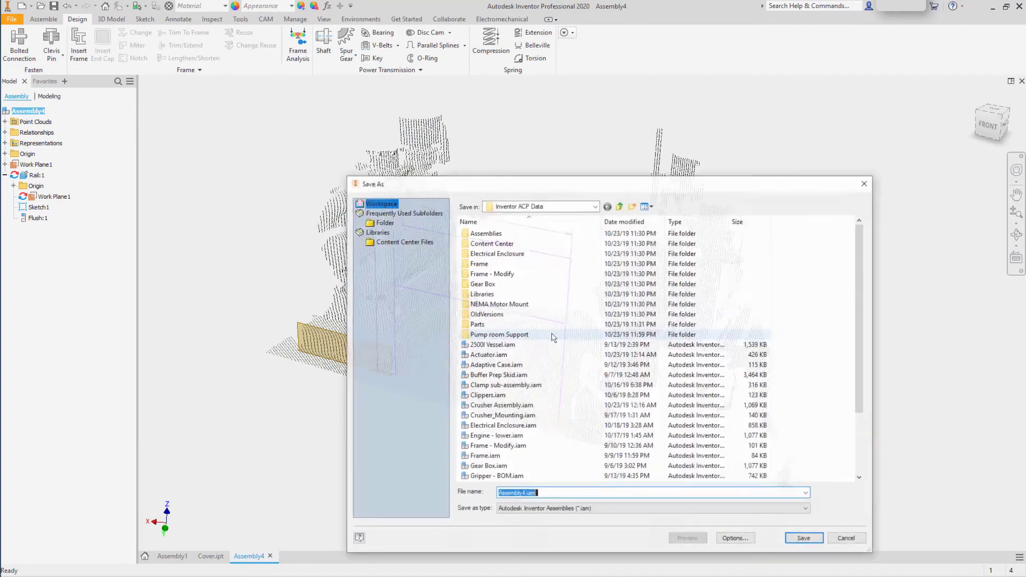
- Save the assembly as pump room rail.iam along with the new Rail part
text(pump roo)
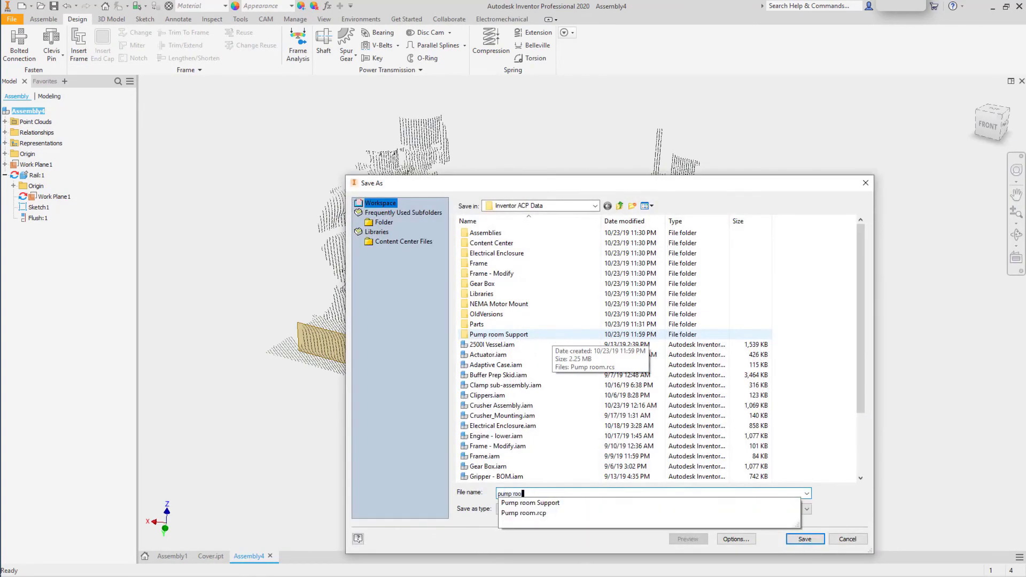
click(803, 538)
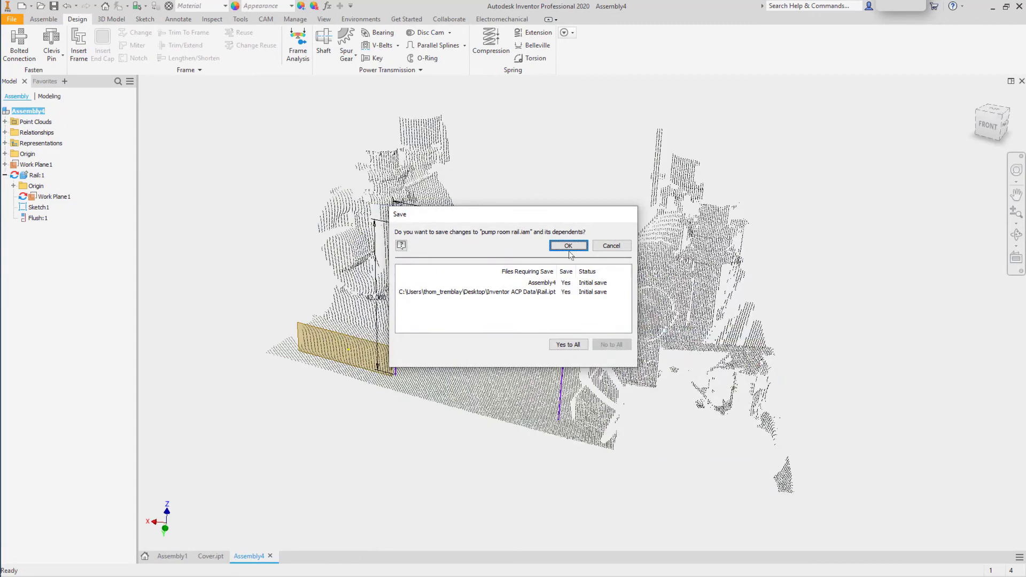
click(567, 246)
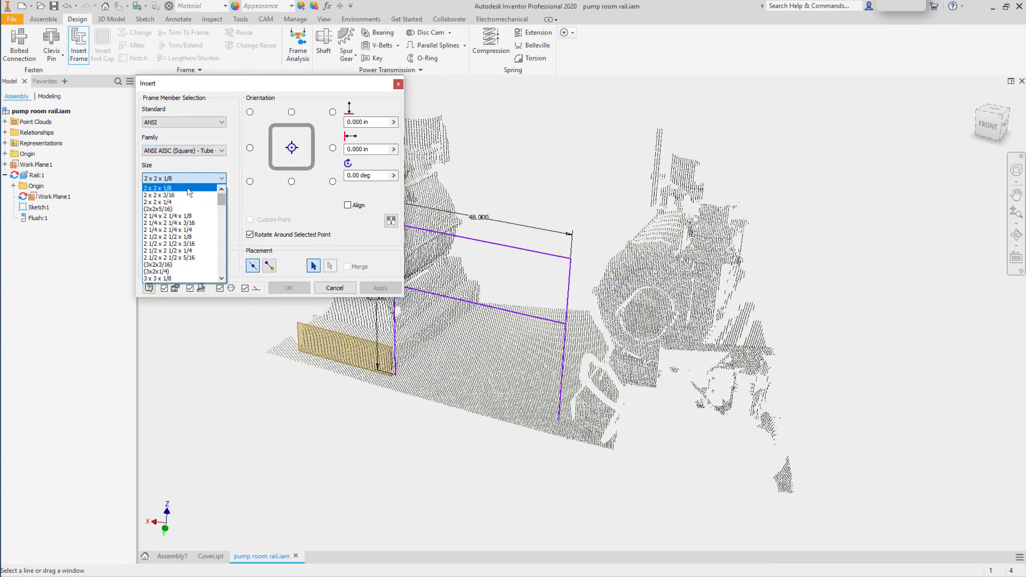
- Insert ANSI AISC 2x2x1/8 square tube frame members along the sketch lines with default names
click(177, 189)
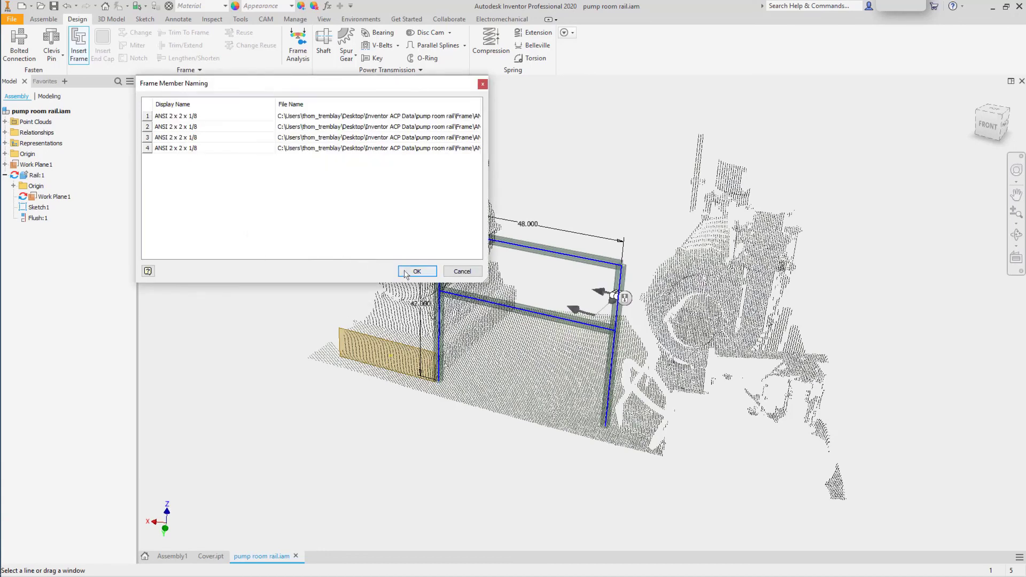
click(417, 270)
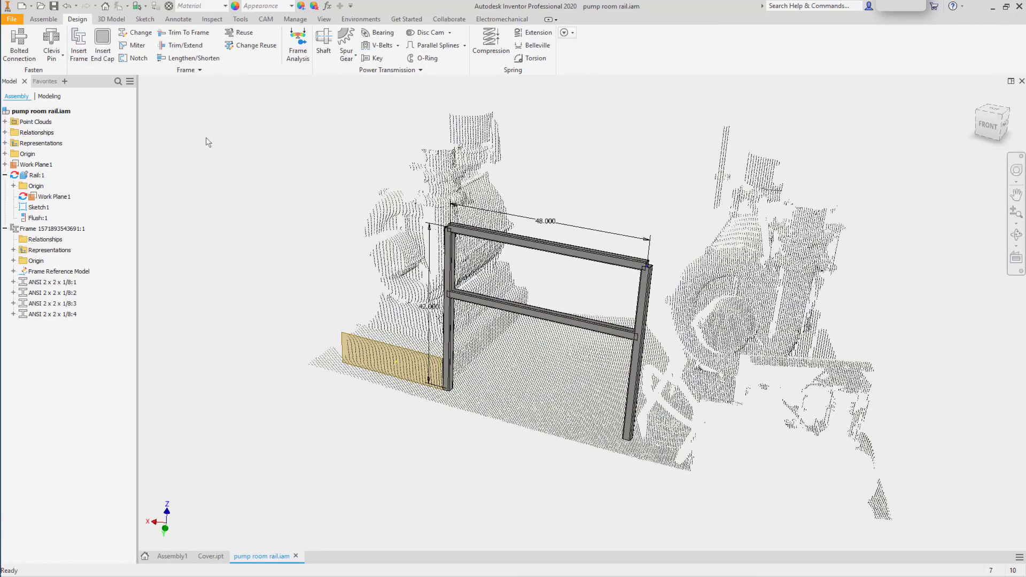
click(295, 18)
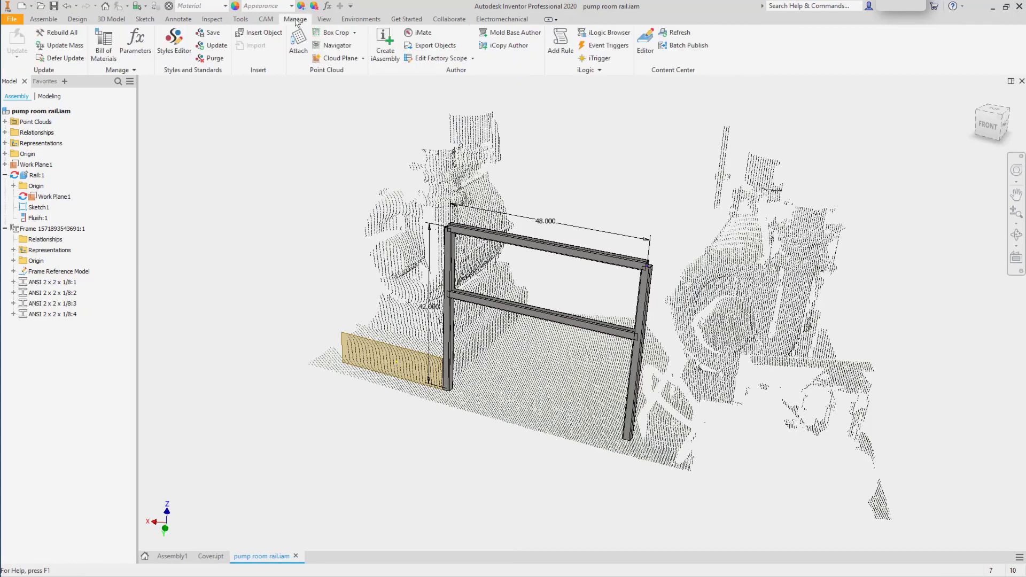